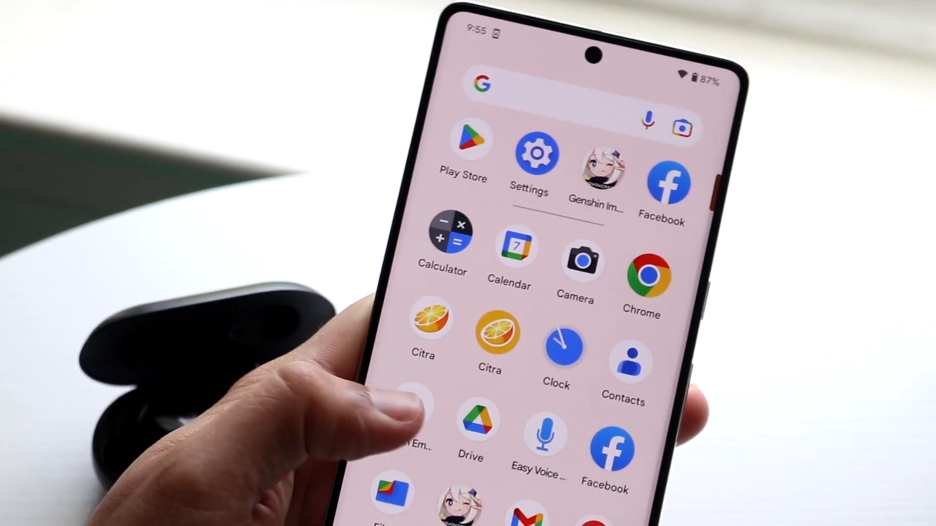
Go from the home screen into Settings and its Connected devices page
click(536, 151)
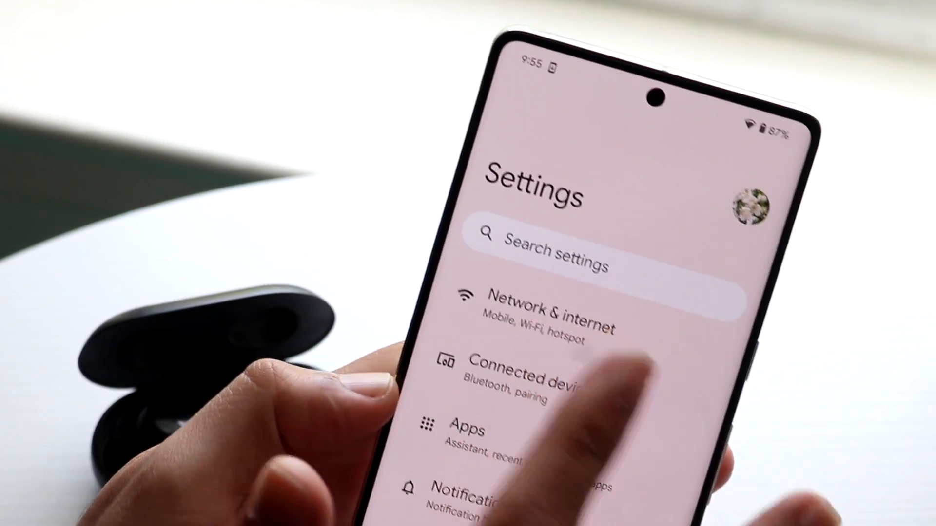
click(531, 377)
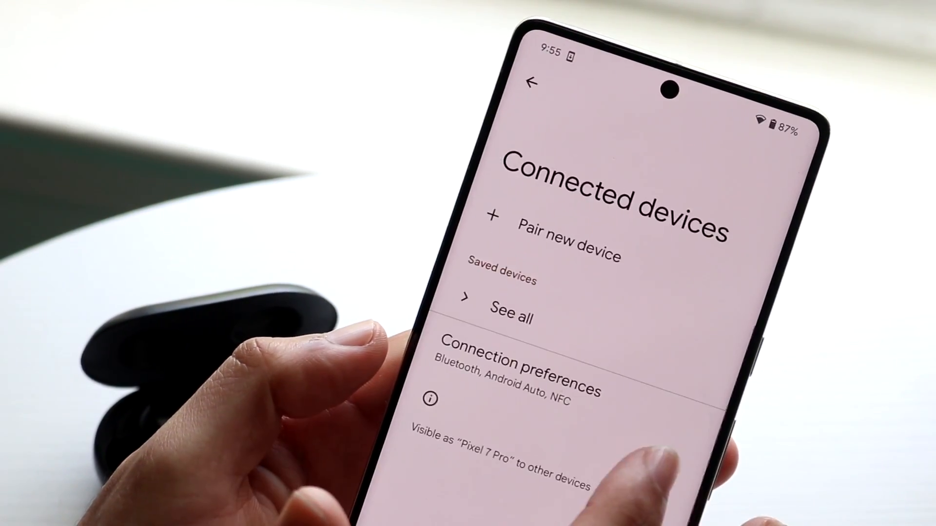